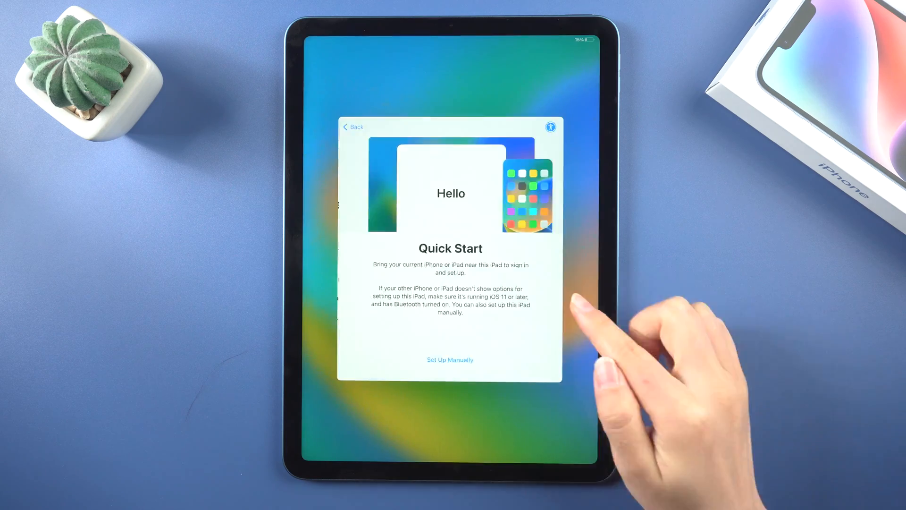
Step: Choose Set Up Manually on Quick Start and skip the Touch ID setup
{"action": "left_click", "coordinate": [450, 359]}
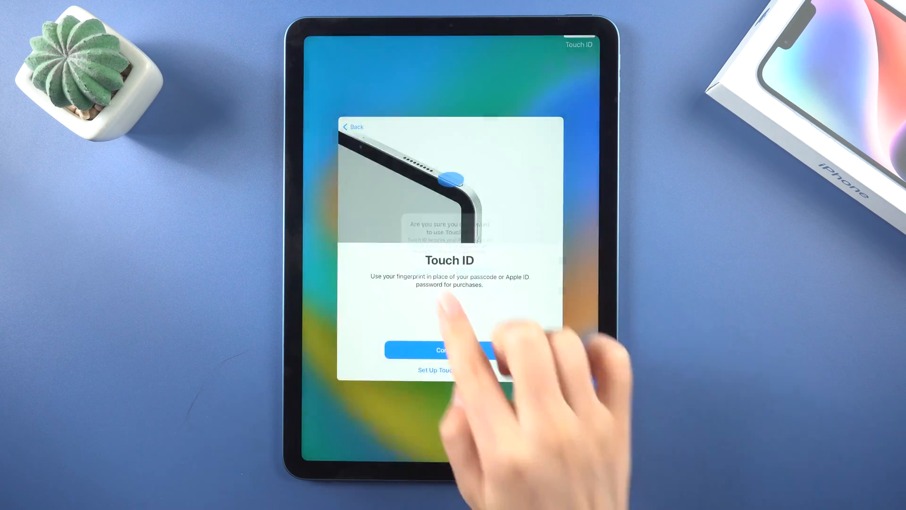
{"action": "left_click", "coordinate": [449, 350]}
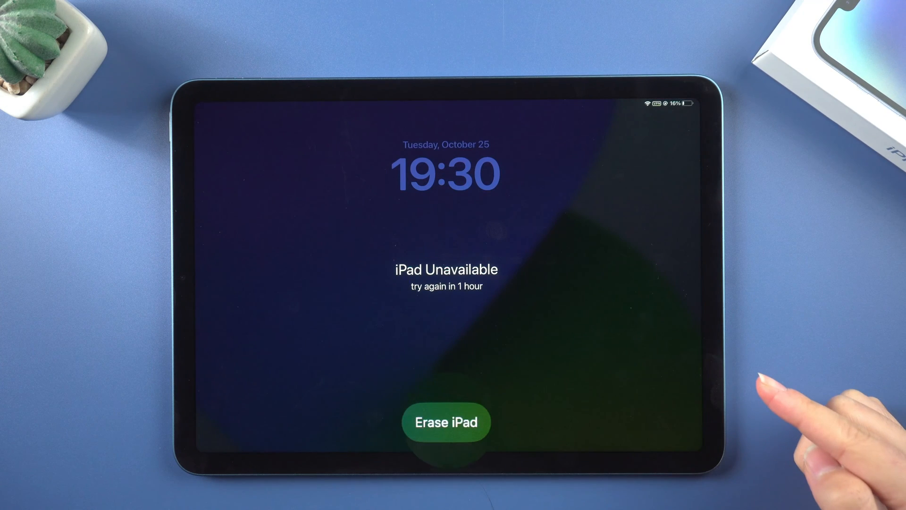
Step: Erase the locked iPad from its lock screen, confirming with the Apple ID password
{"action": "left_click", "coordinate": [445, 421]}
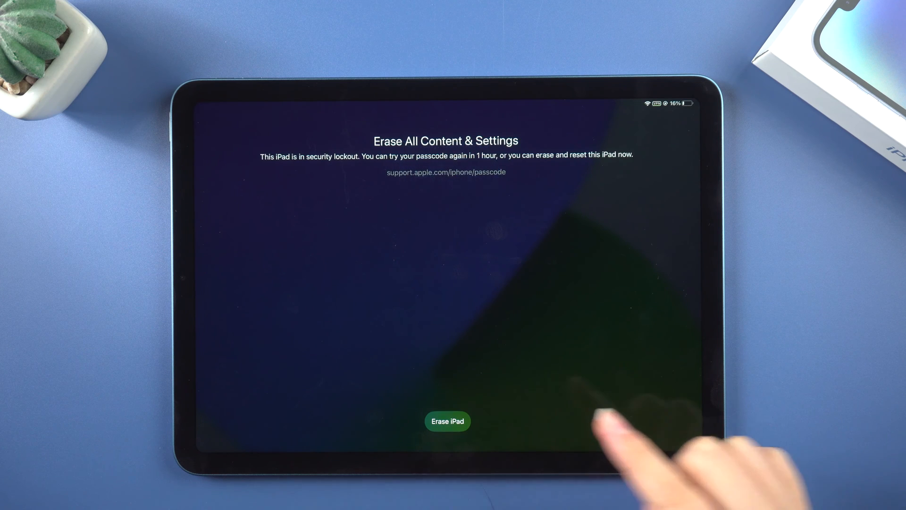
{"action": "left_click", "coordinate": [447, 421]}
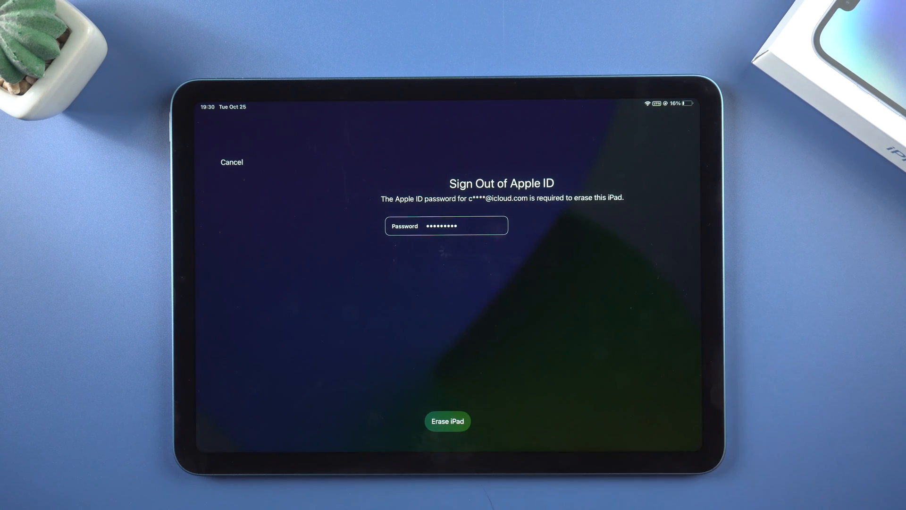
{"action": "left_click", "coordinate": [448, 420]}
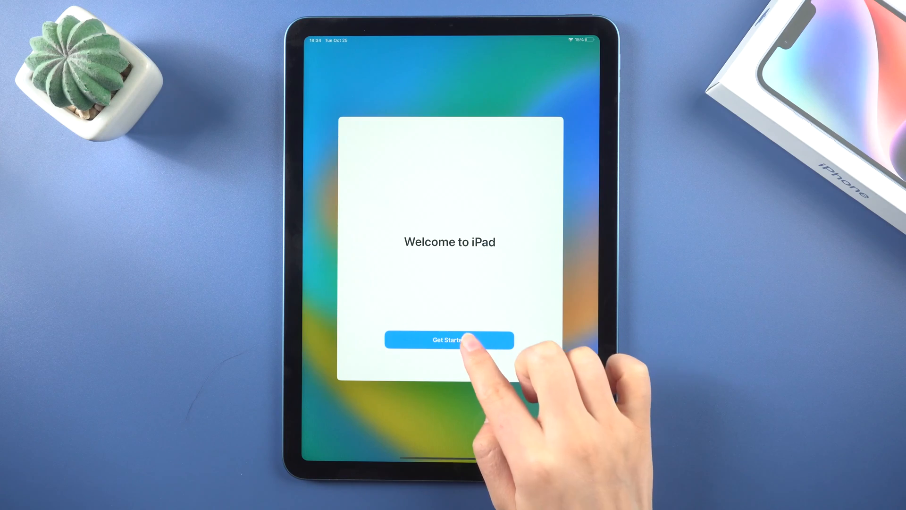
Step: Tap Get Started on the Welcome to iPad screen
{"action": "left_click", "coordinate": [449, 340]}
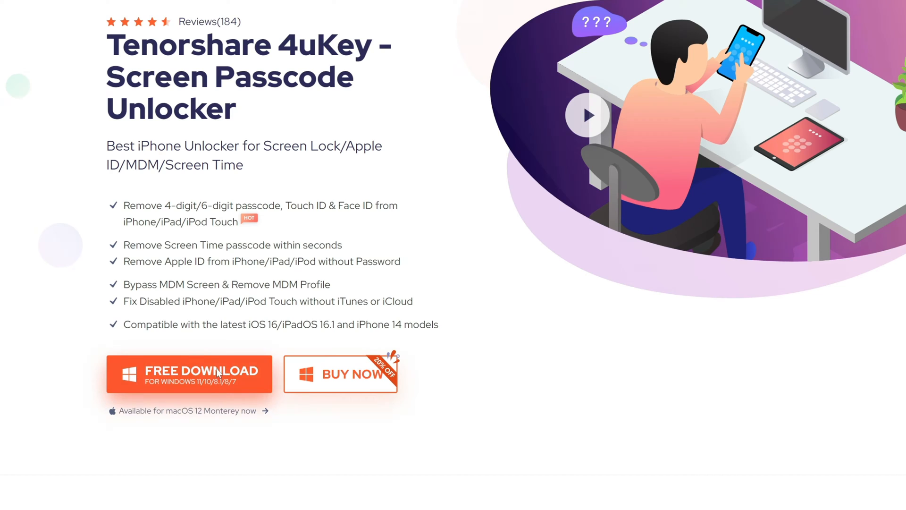
Step: Download the free Windows version of 4uKey from its product page
{"action": "left_click", "coordinate": [188, 373]}
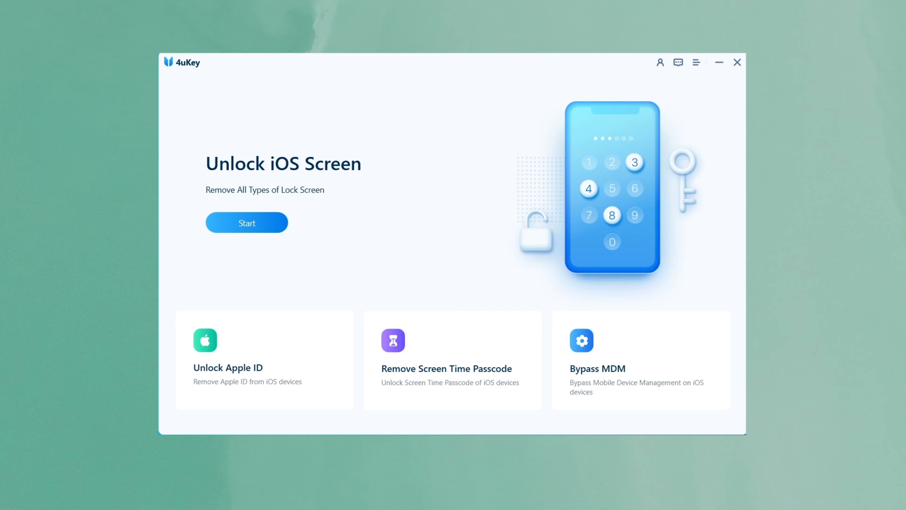
{"action": "mouse_move", "coordinate": [291, 225]}
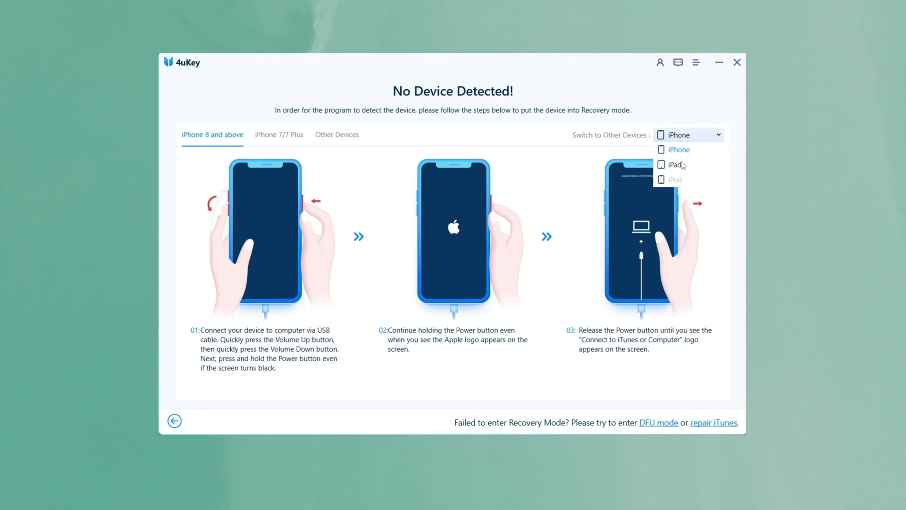
Step: Show the iPad recovery-mode instructions in 4uKey's Unlock iOS Screen flow
{"action": "left_click", "coordinate": [673, 164]}
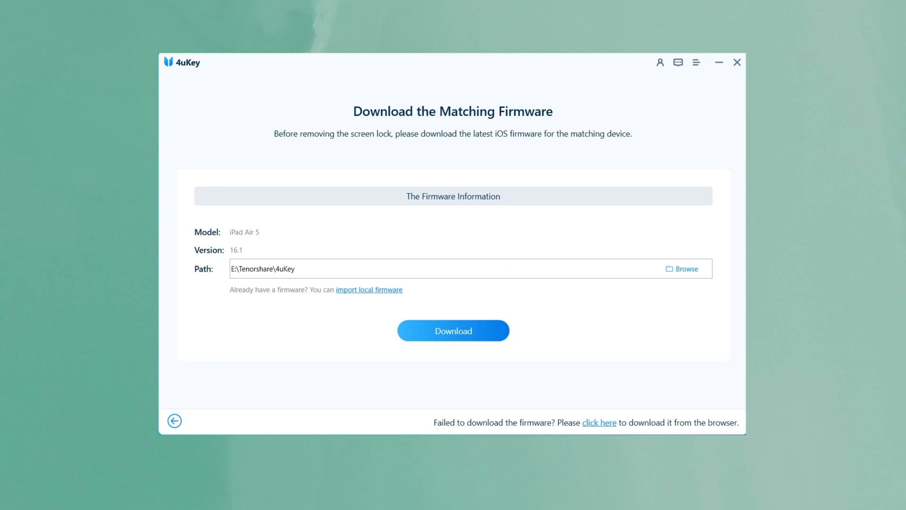
{"action": "mouse_move", "coordinate": [674, 391]}
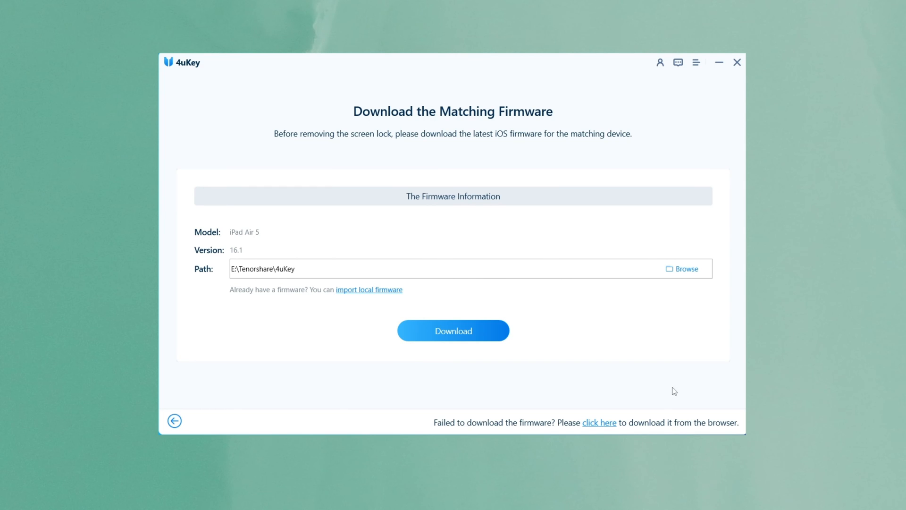
Step: Download the iPadOS 16.1 firmware, then start removing the iPad's screen lock
{"action": "left_click", "coordinate": [452, 330]}
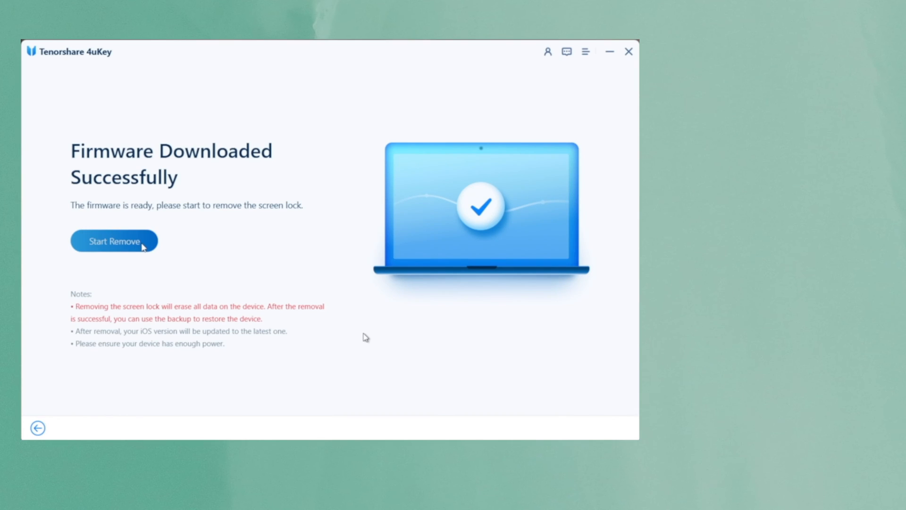
{"action": "left_click", "coordinate": [114, 242]}
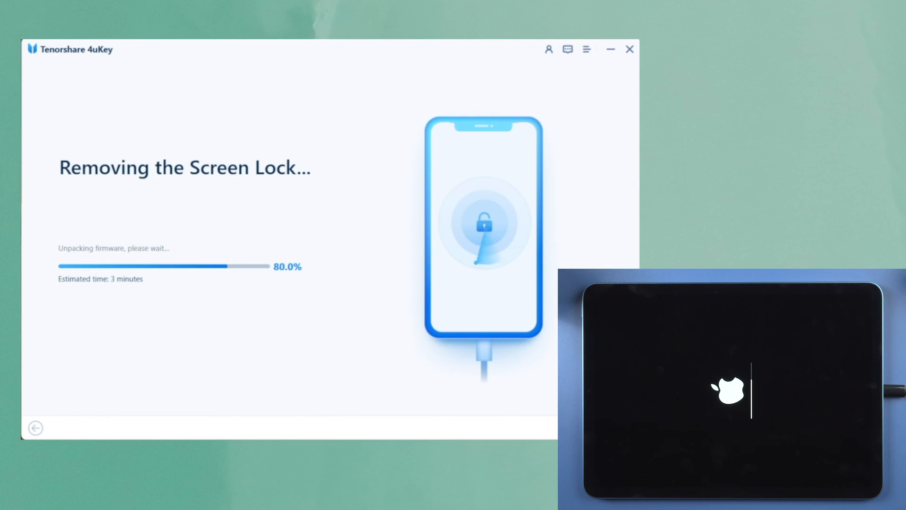